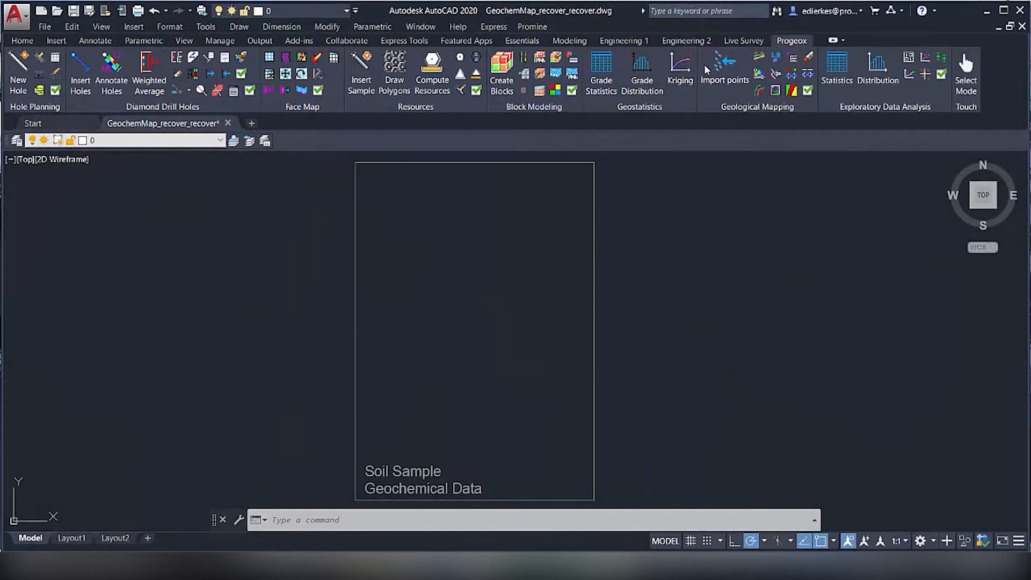
Import the Vancouver Island CSV points onto the soil sample layer with Y as northing.
left_click(725, 60)
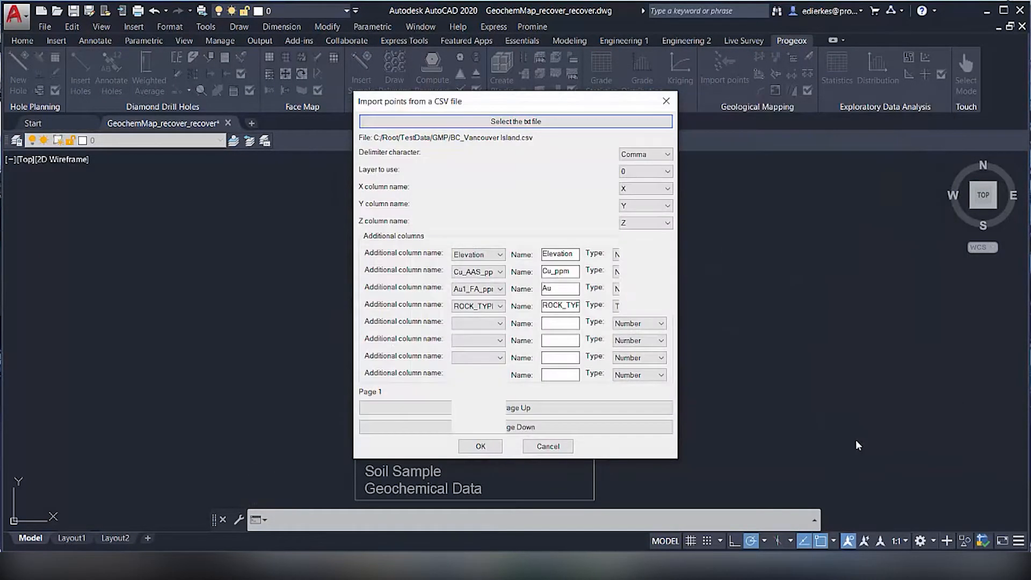
left_click(666, 205)
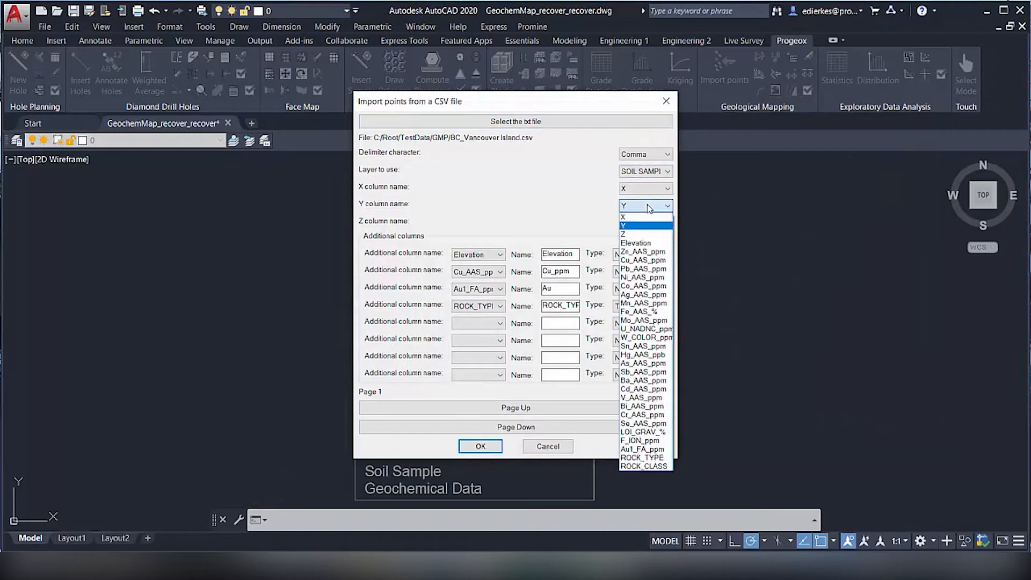
left_click(623, 234)
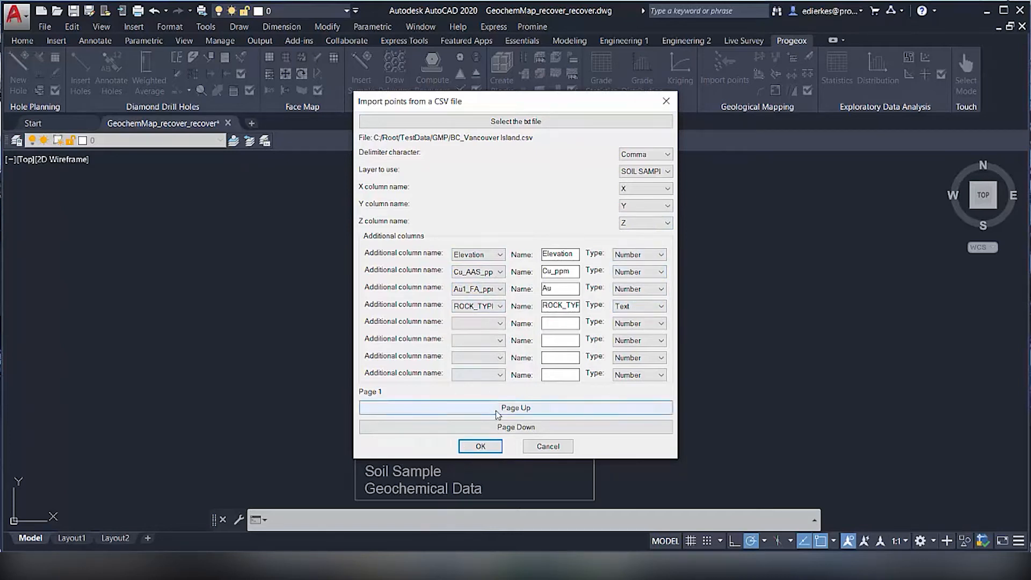
left_click(480, 446)
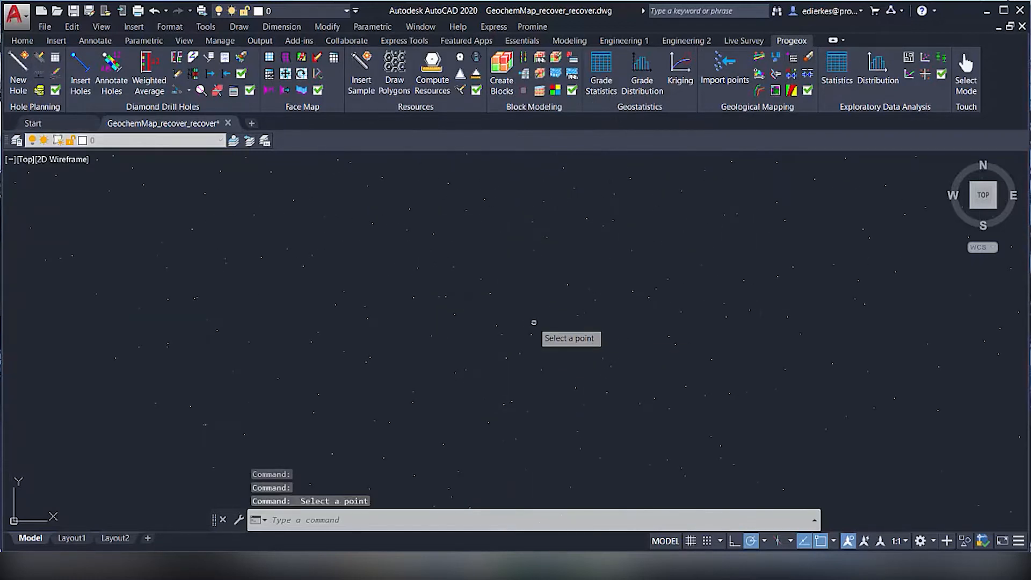
mouse_move(431, 336)
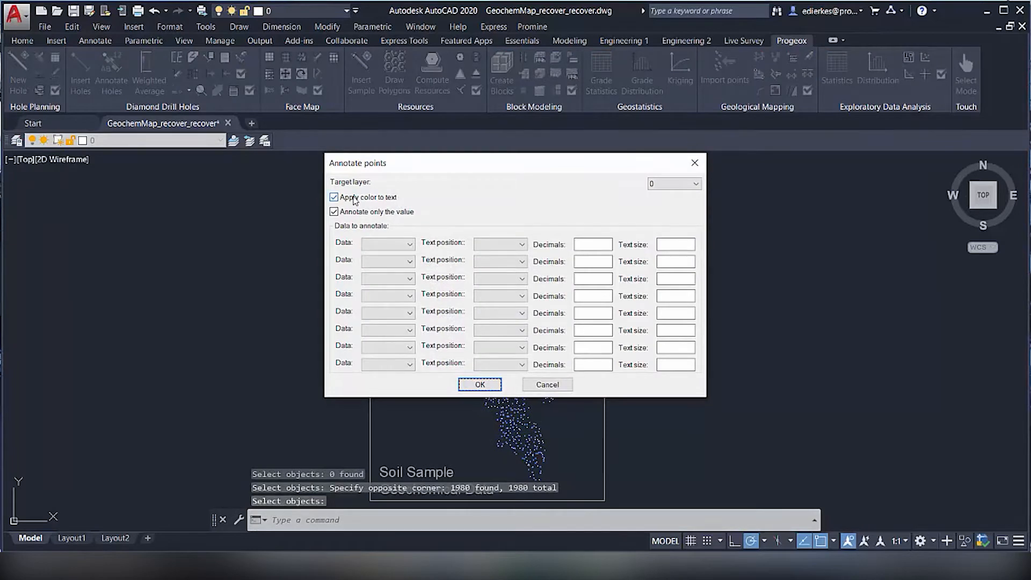
Label the points with Cu_ppm on the annotation layer without point colour.
left_click(406, 244)
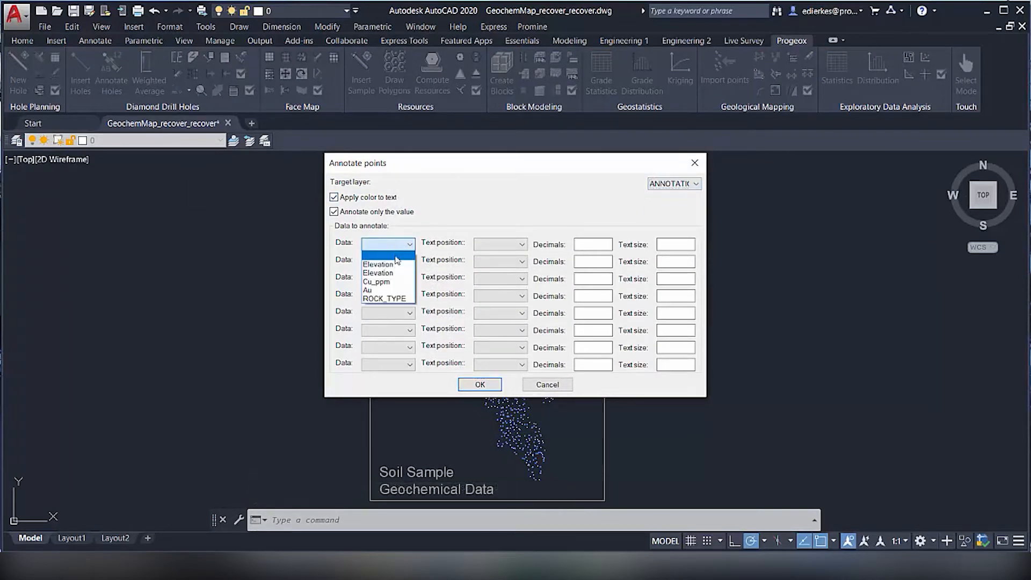
left_click(376, 282)
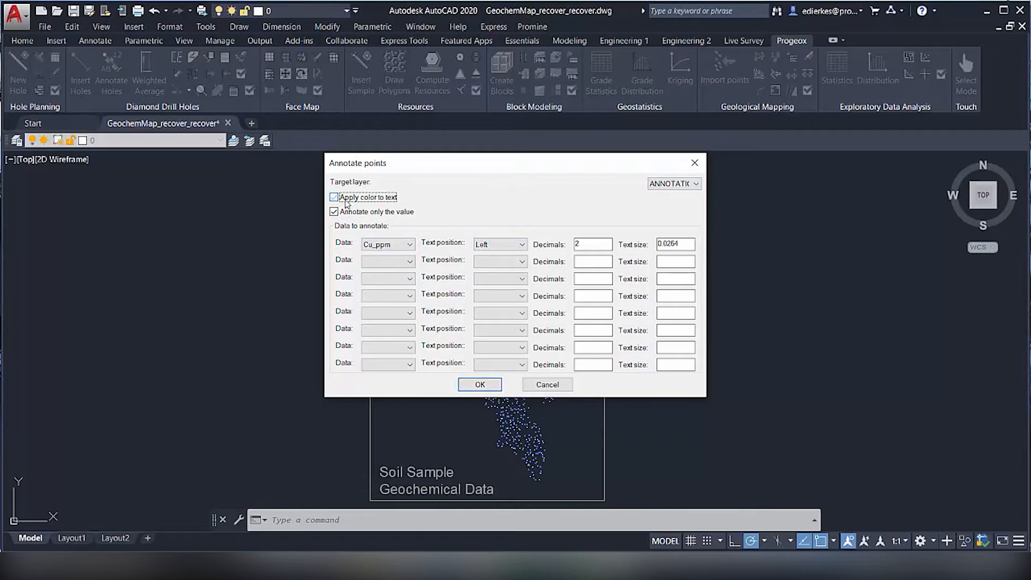
left_click(479, 385)
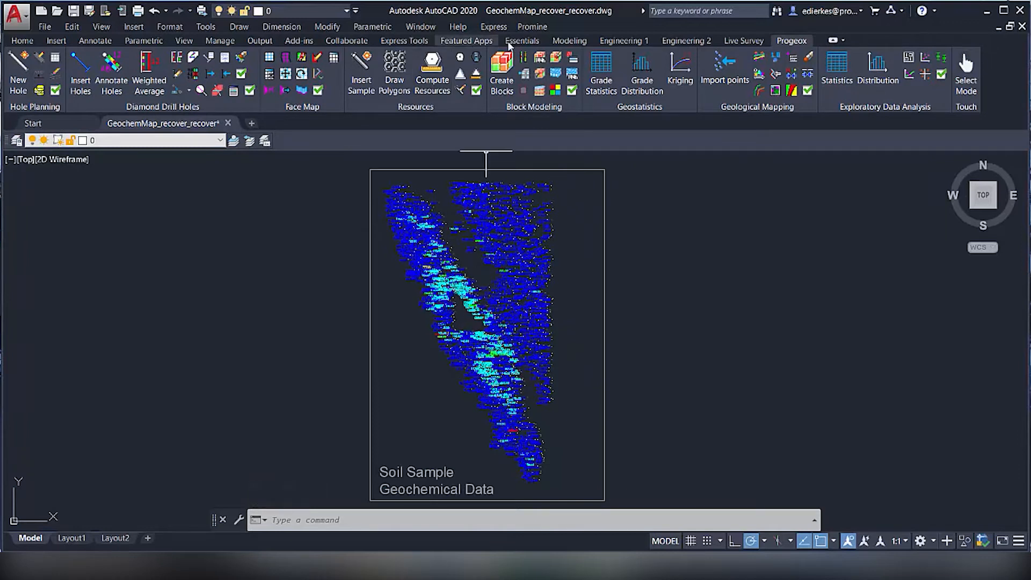
Return to the ProGeox mapping tools and start Draw contours on the sample points.
left_click(522, 41)
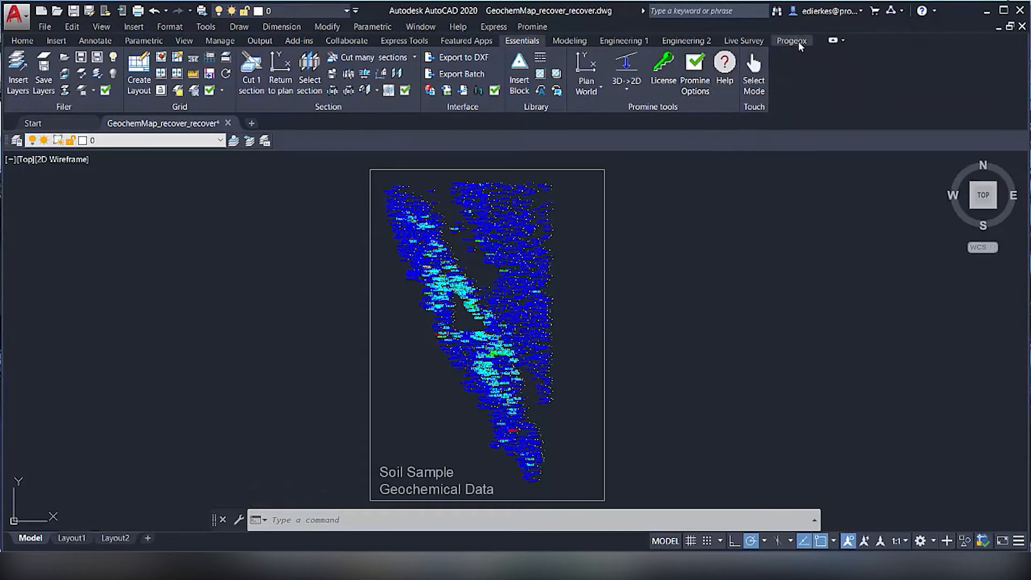
left_click(791, 40)
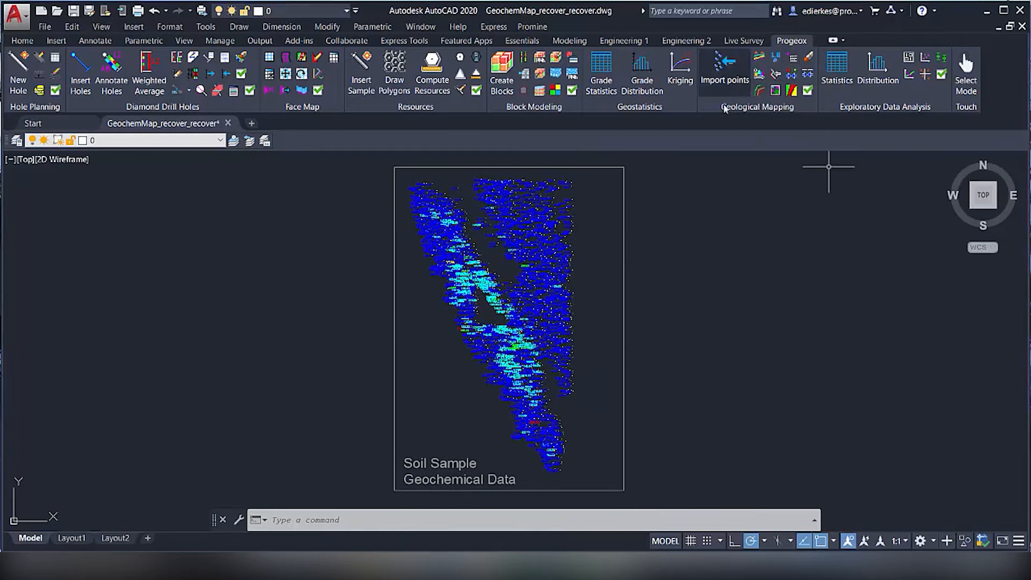
left_click(217, 140)
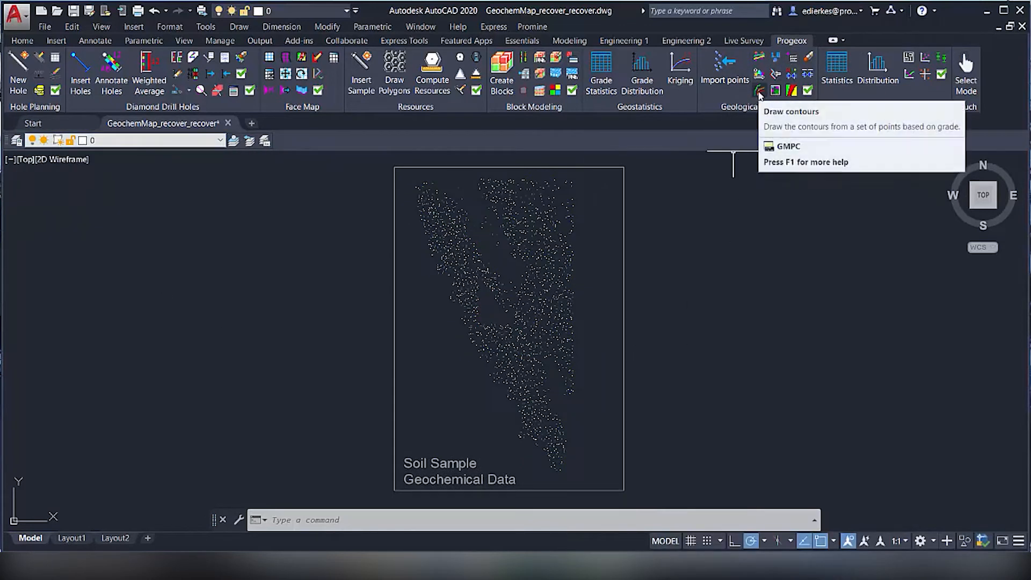
left_click(758, 90)
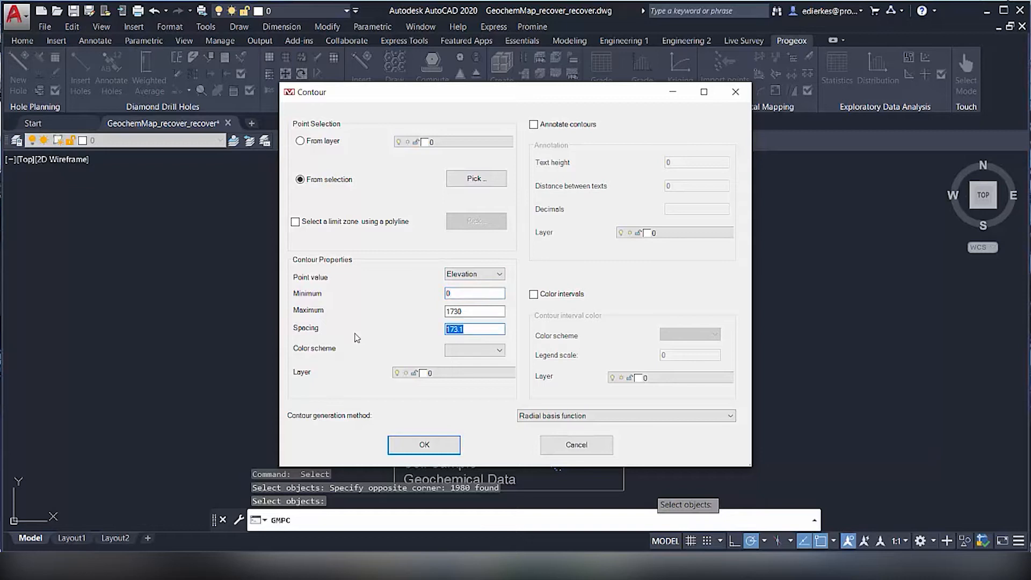
Generate triangulated contours at spacing 100 on the Elevation Contours layer.
type("100")
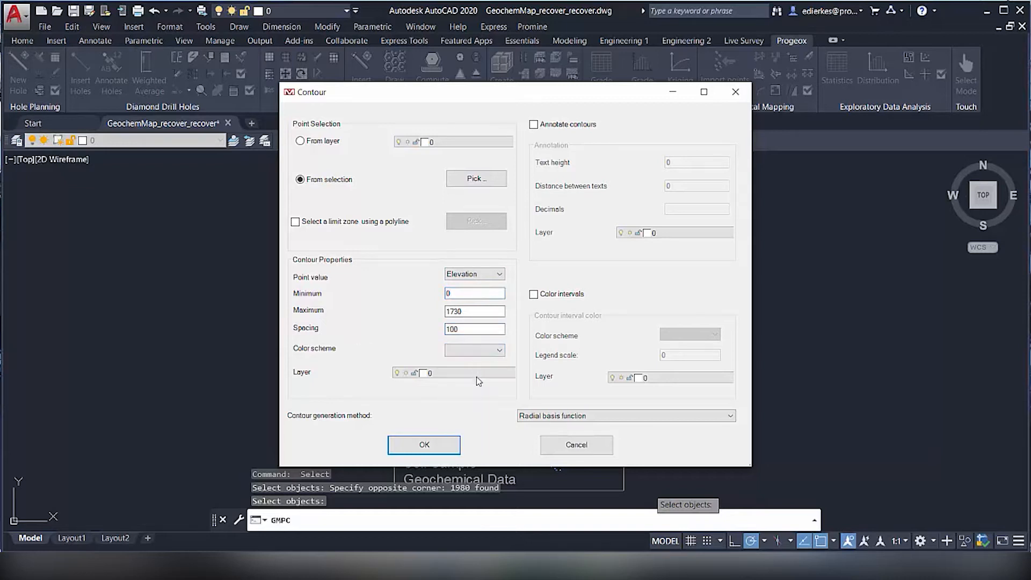
left_click(532, 125)
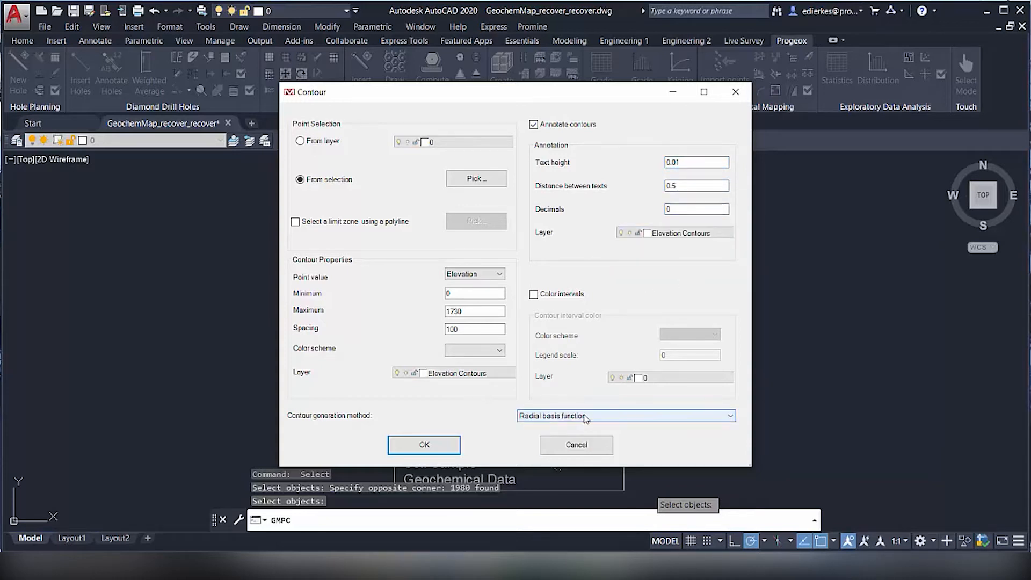
left_click(626, 415)
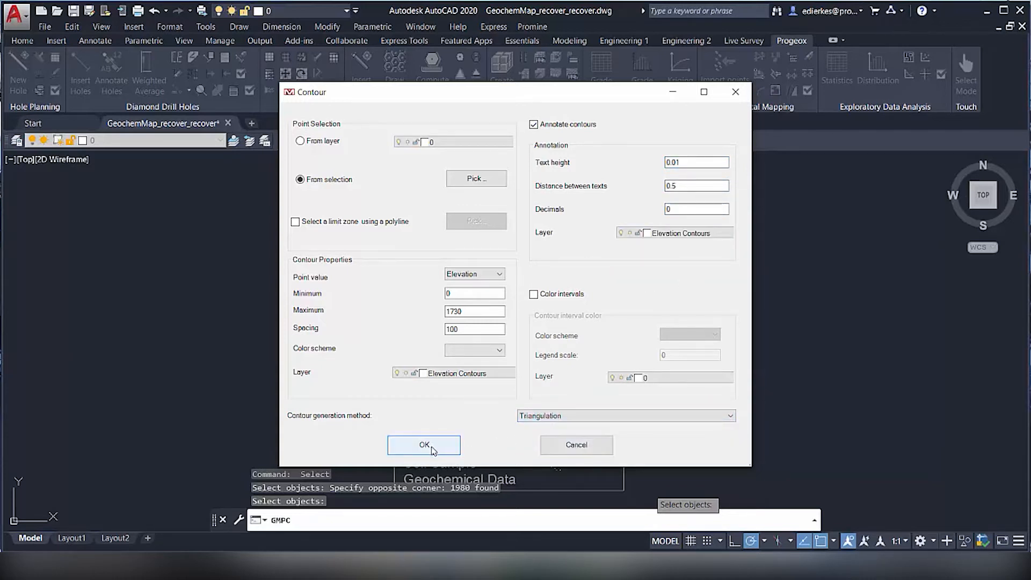
left_click(423, 445)
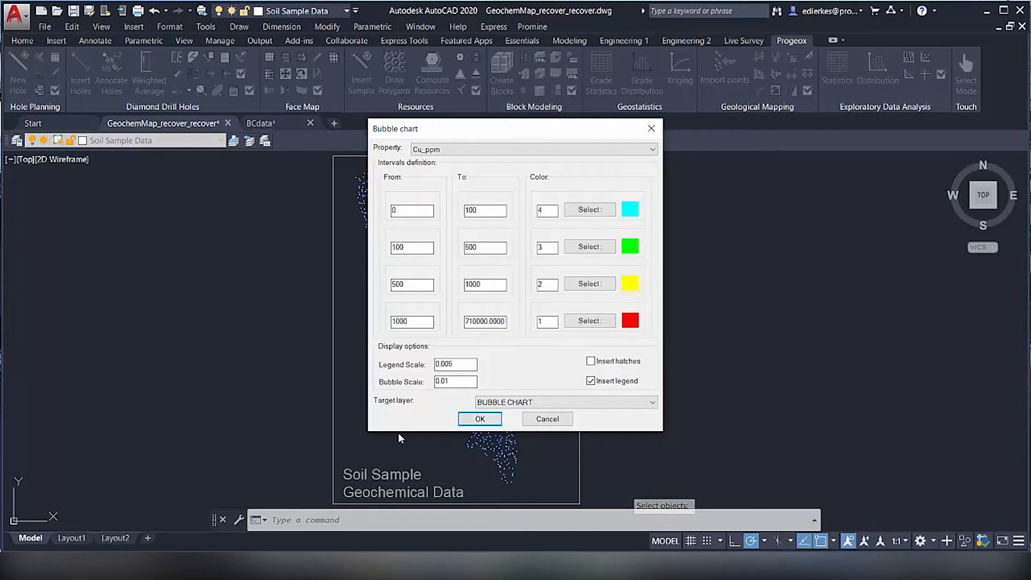
Set the Cu_ppm bubble scale to 0.005 and toggle the legend option.
left_click(591, 380)
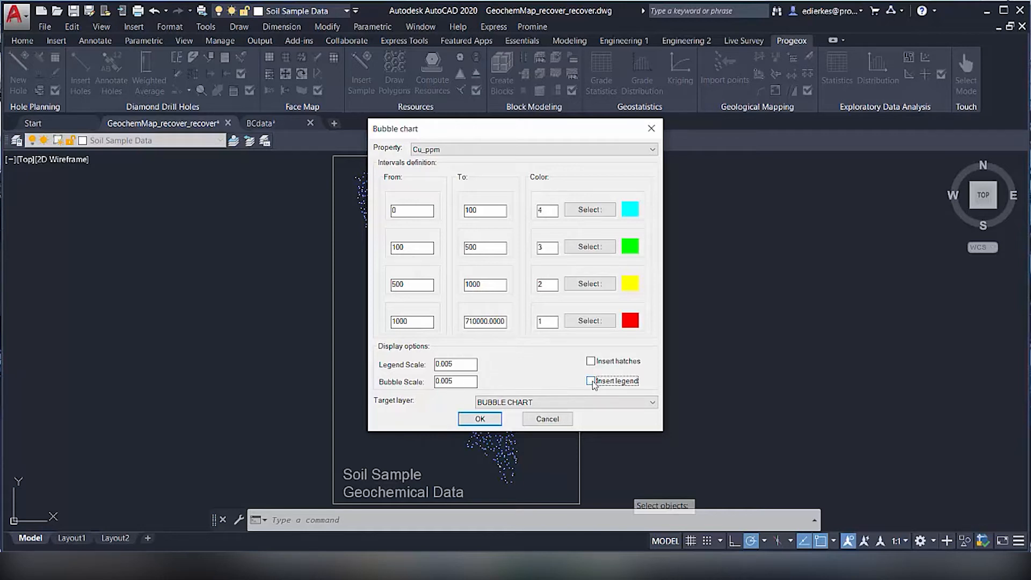
left_click(479, 419)
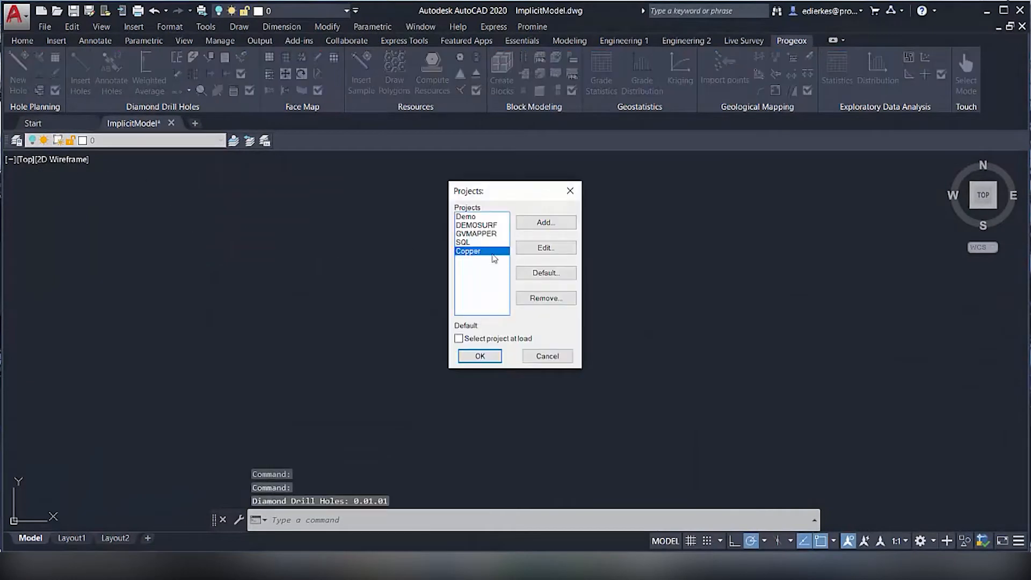
Insert all 185 Copper project drill holes and launch Implicit Modeling on them.
left_click(479, 355)
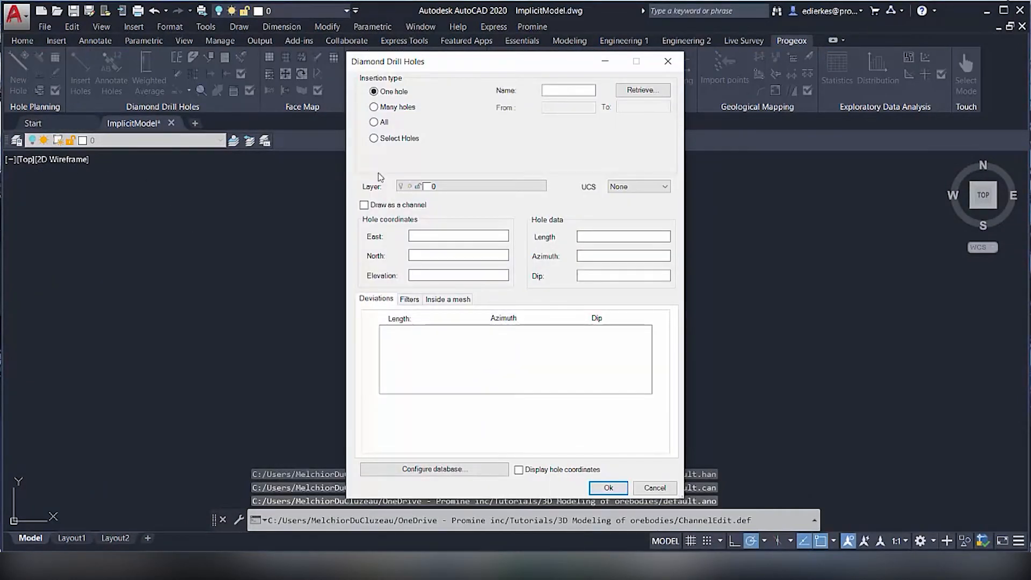
left_click(374, 122)
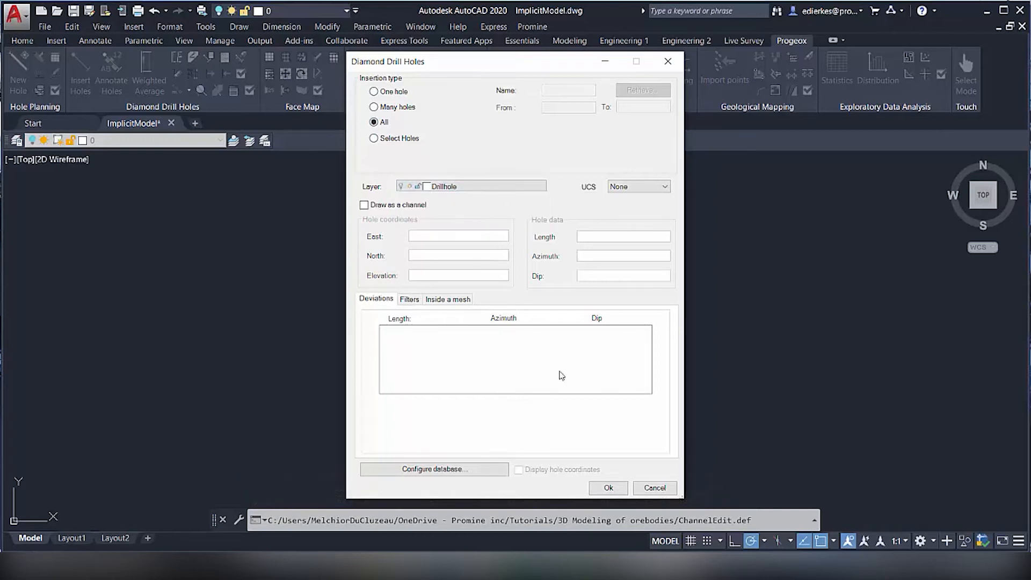
left_click(608, 487)
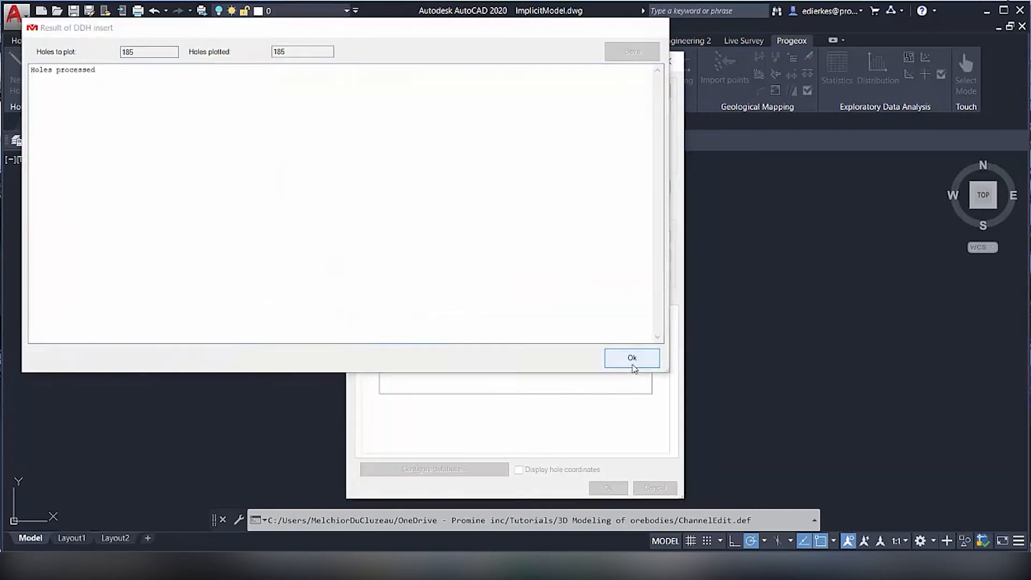
left_click(632, 358)
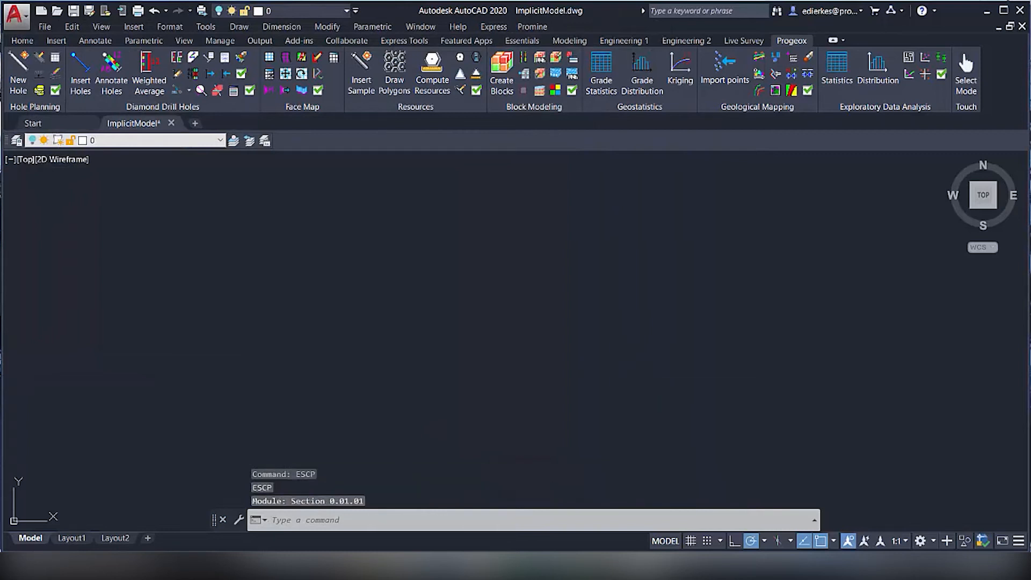
left_click(218, 140)
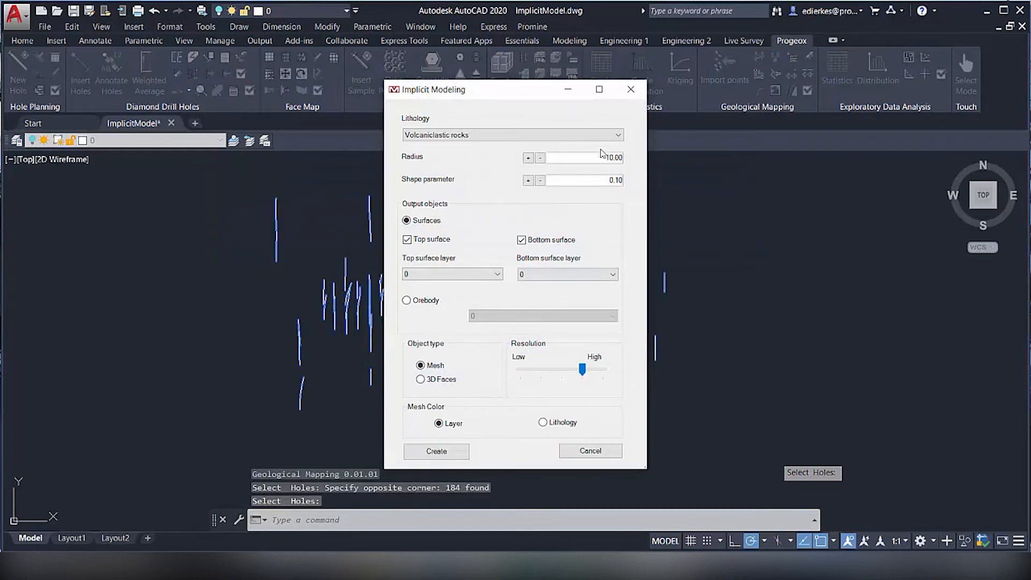
Create and start a solid orebody model for lithology 1 with radius 80.
left_click(616, 135)
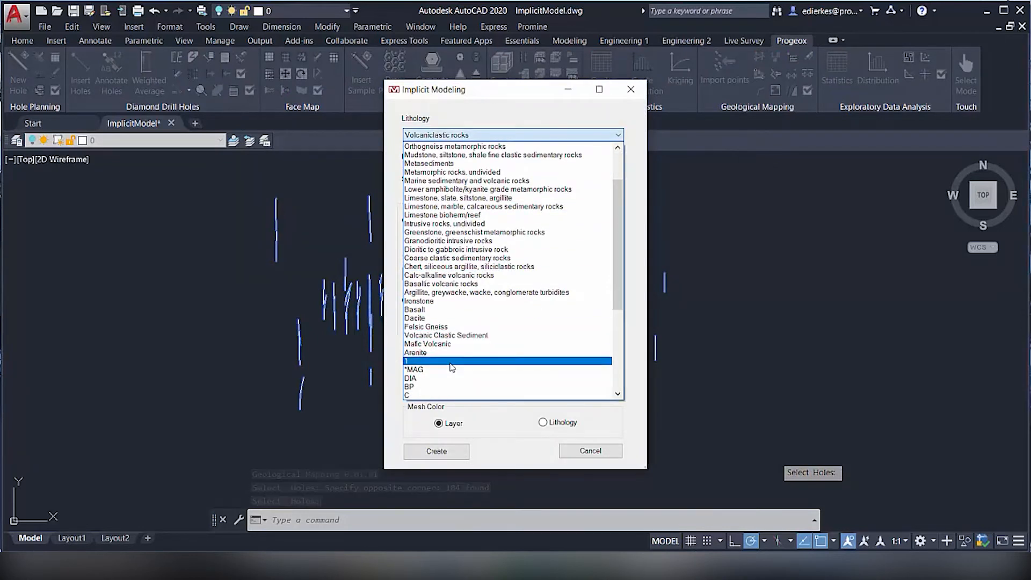
left_click(428, 361)
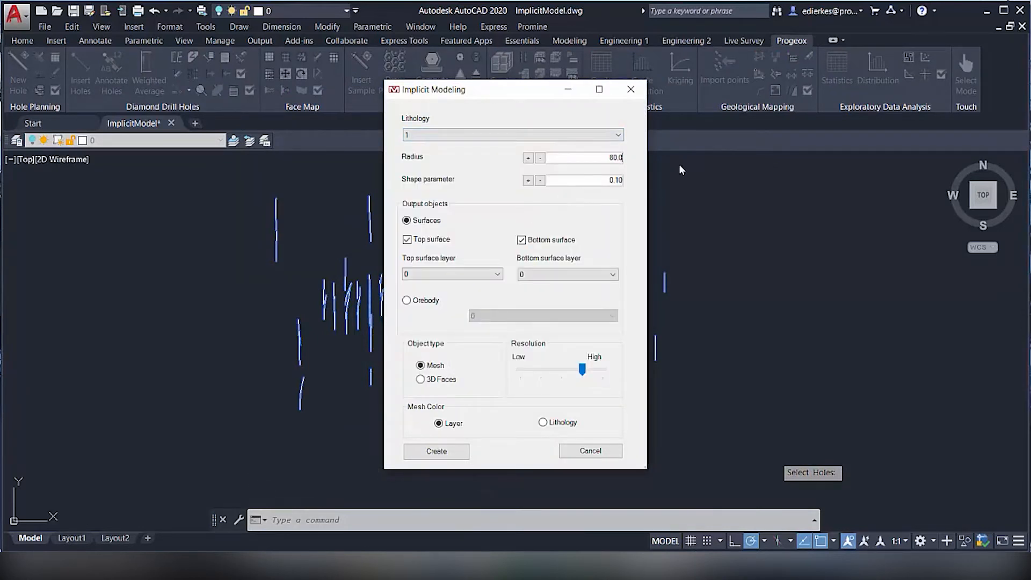
mouse_move(406, 301)
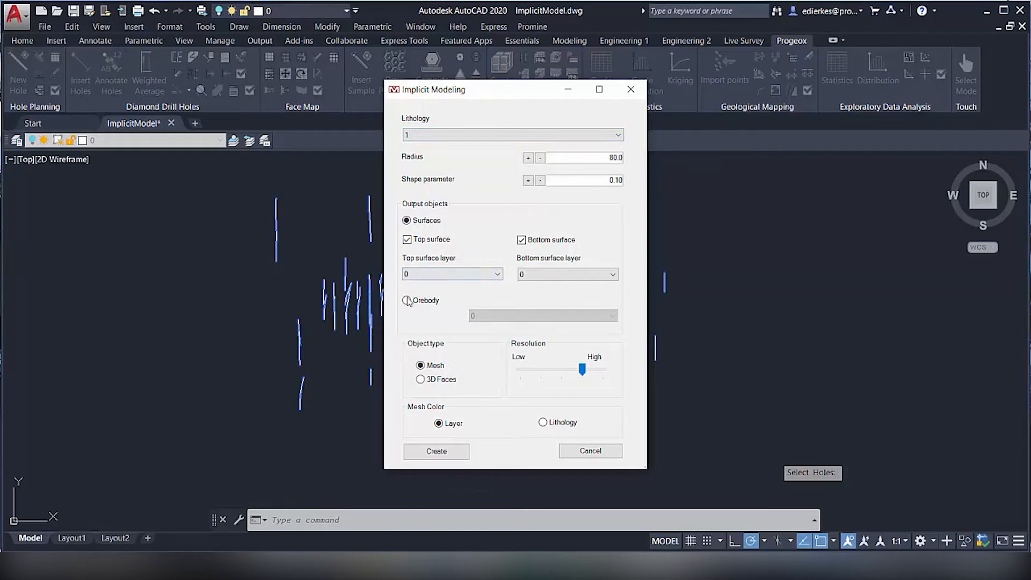
left_click(406, 301)
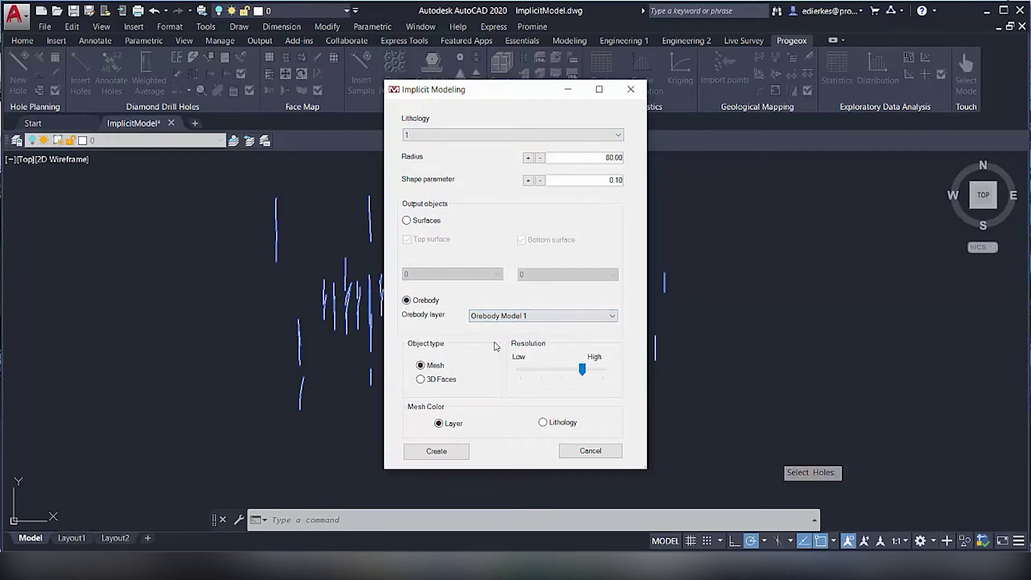
left_click(436, 452)
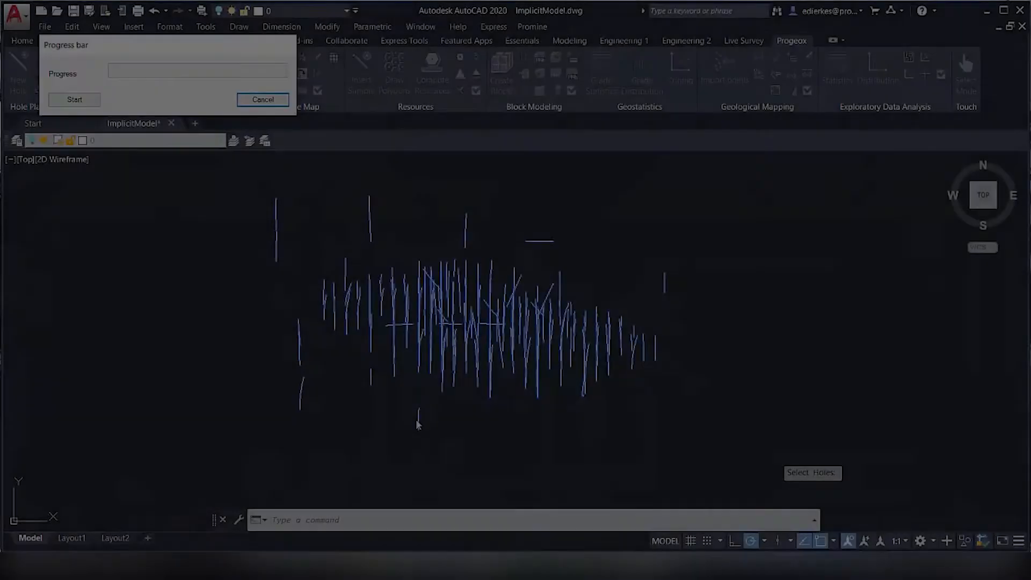
left_click(74, 100)
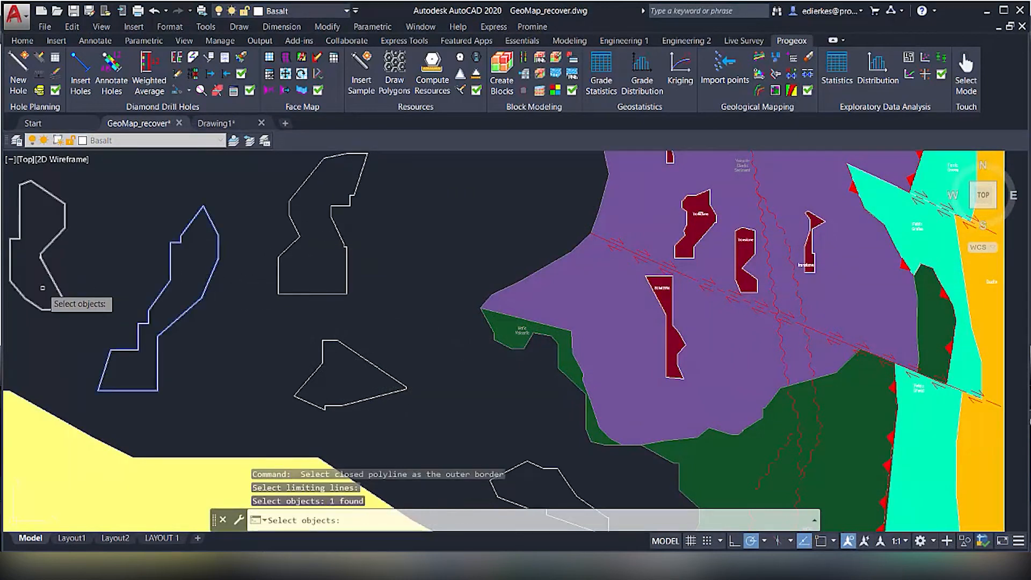
Hatch the outline polygons as Basalt in two passes, then join the Basalt hatches.
left_click(521, 477)
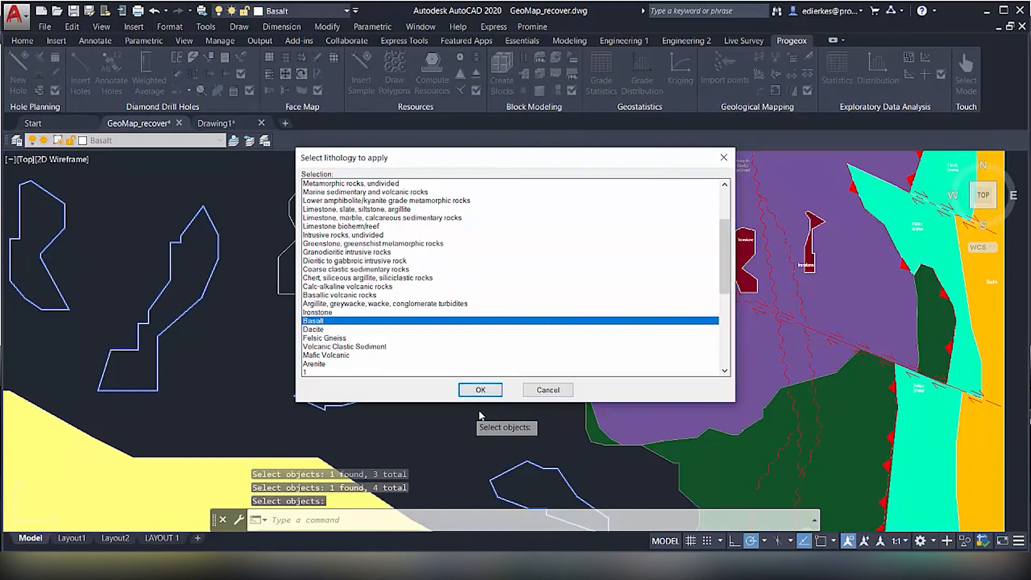
left_click(480, 390)
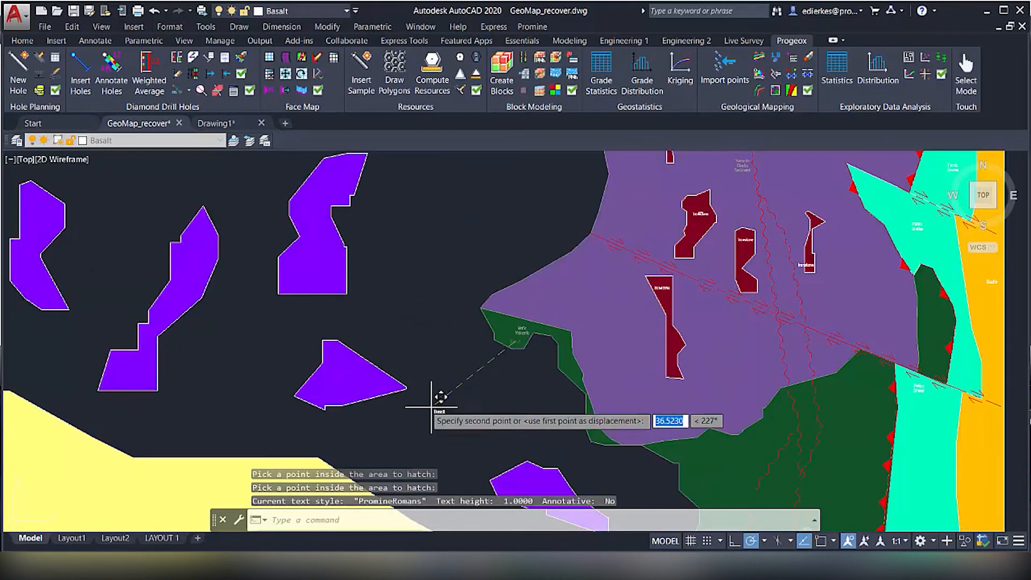
mouse_move(327, 251)
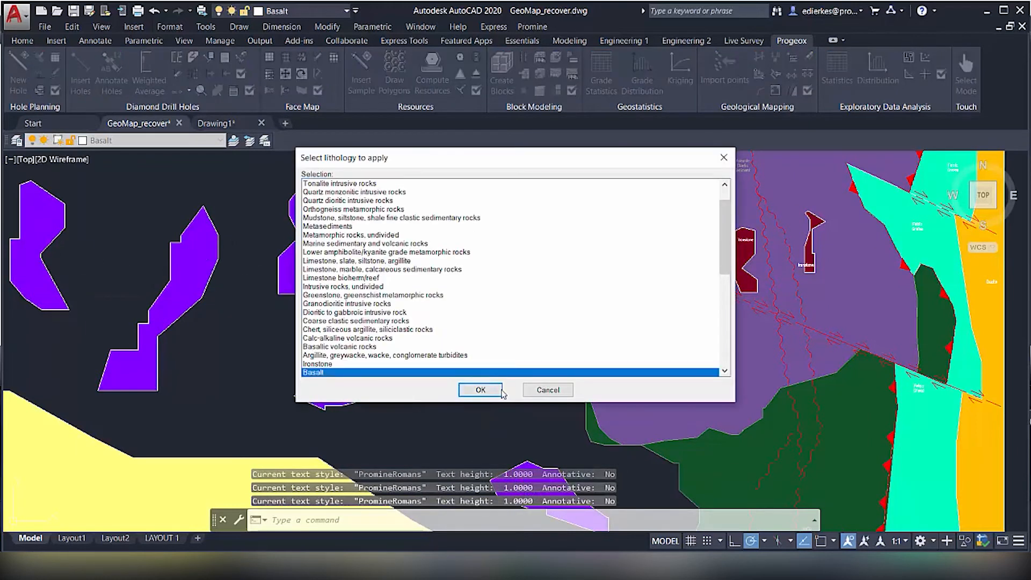
left_click(480, 390)
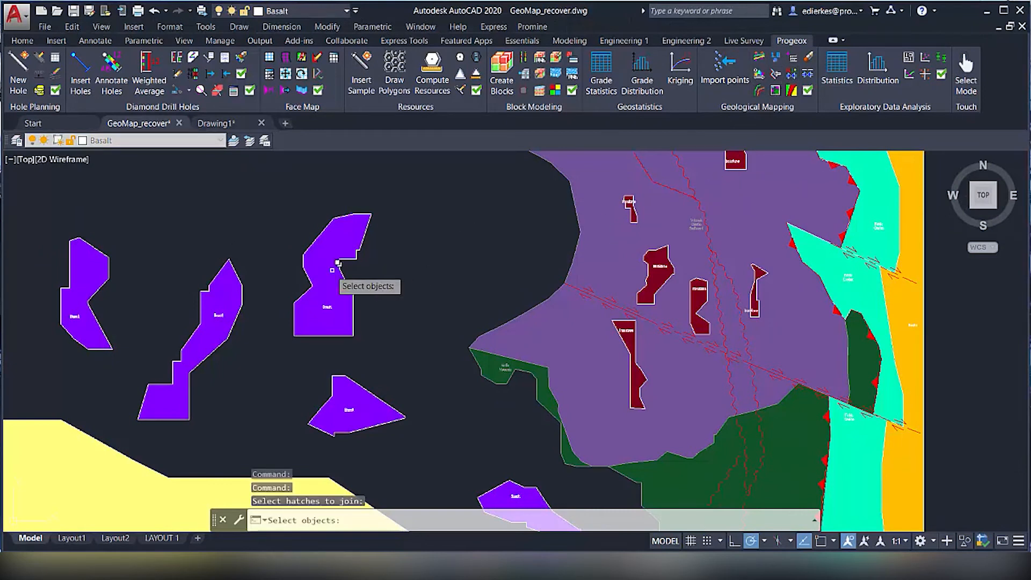
left_click(69, 284)
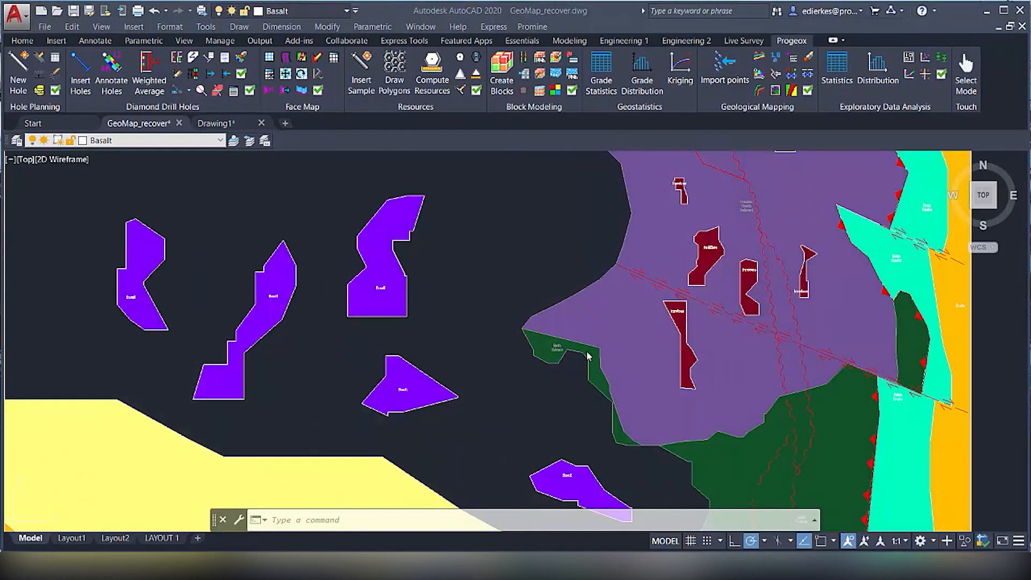
mouse_move(268, 200)
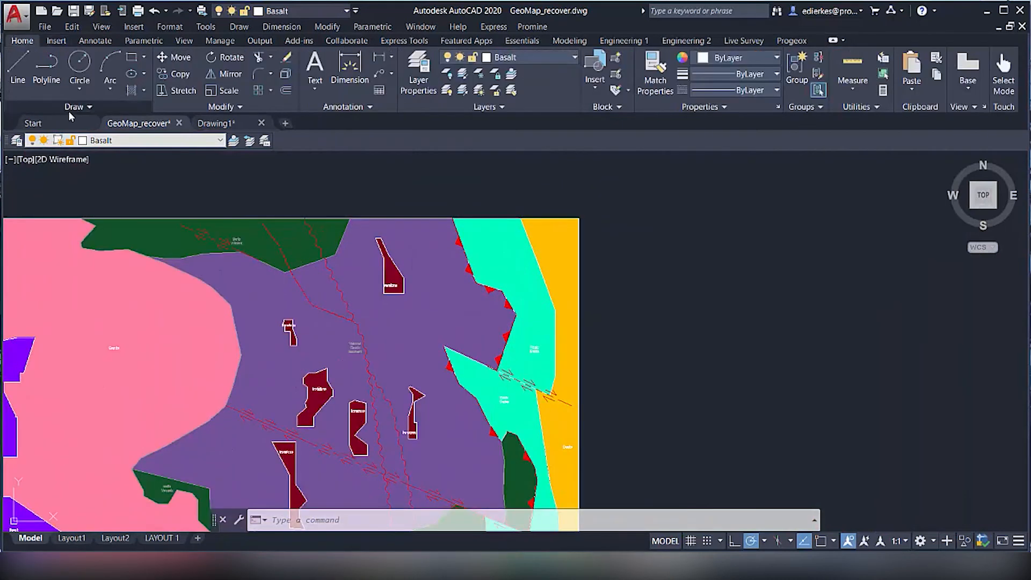
Pan down to the Lithology Report and Structural Geology legend tables.
left_click(775, 74)
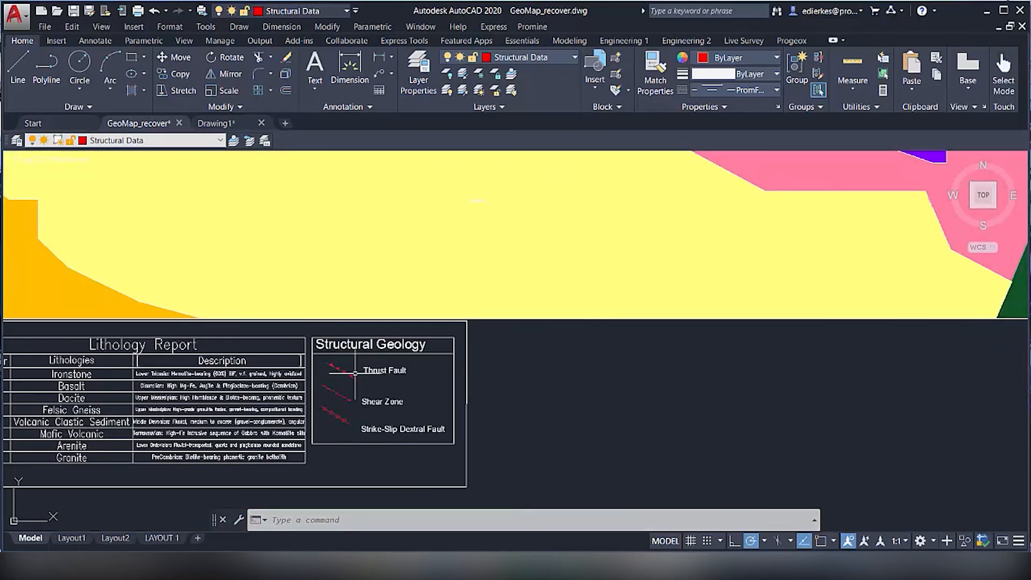
left_click(522, 41)
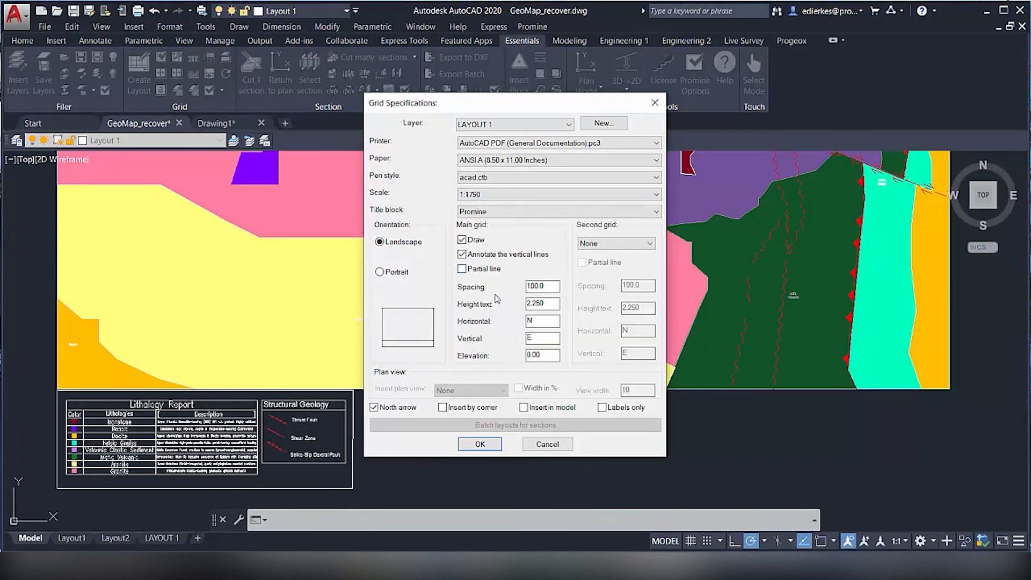
Create the 1:1750 landscape layout with Promine title block and title it 'Greenstone-belt'.
left_click(479, 445)
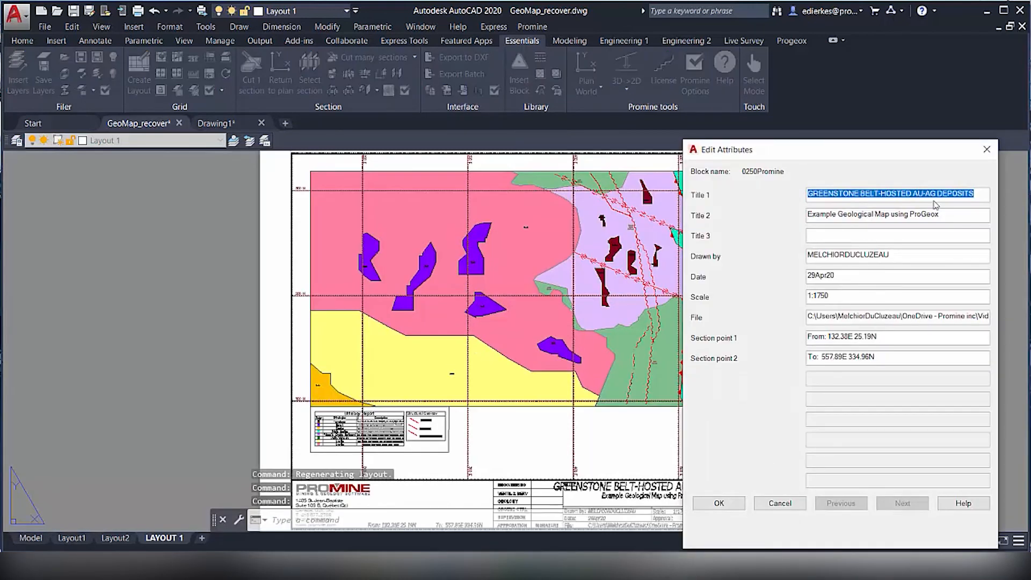
type("Greenstone-belt")
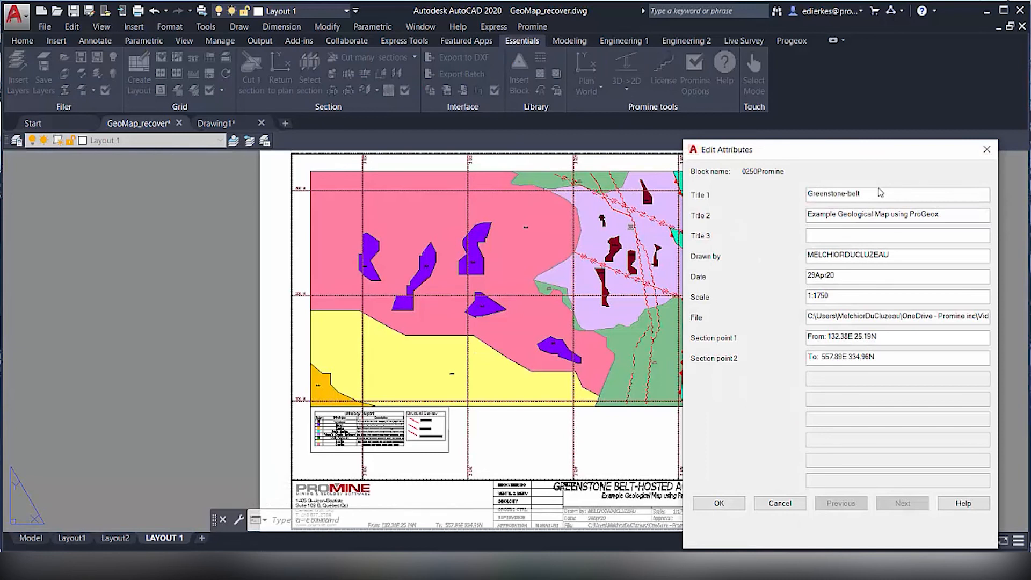